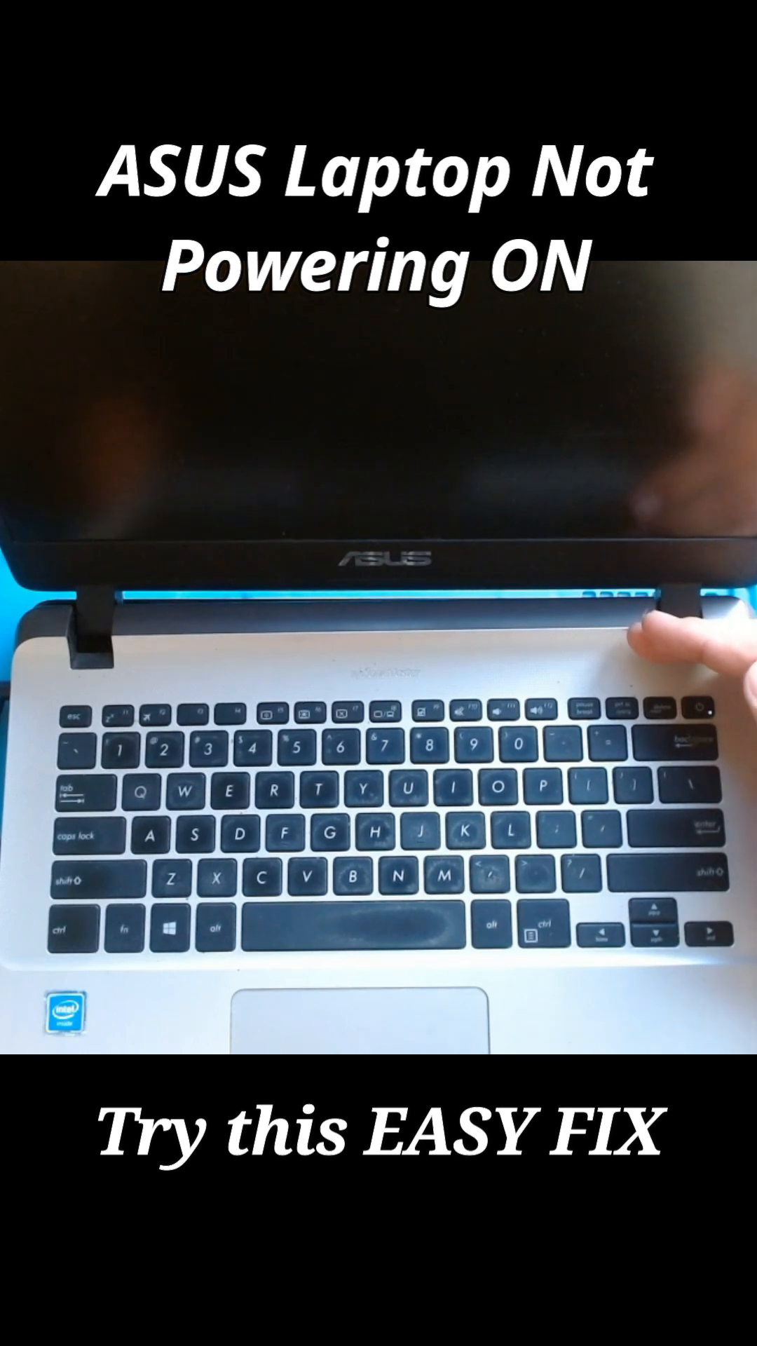
click(703, 704)
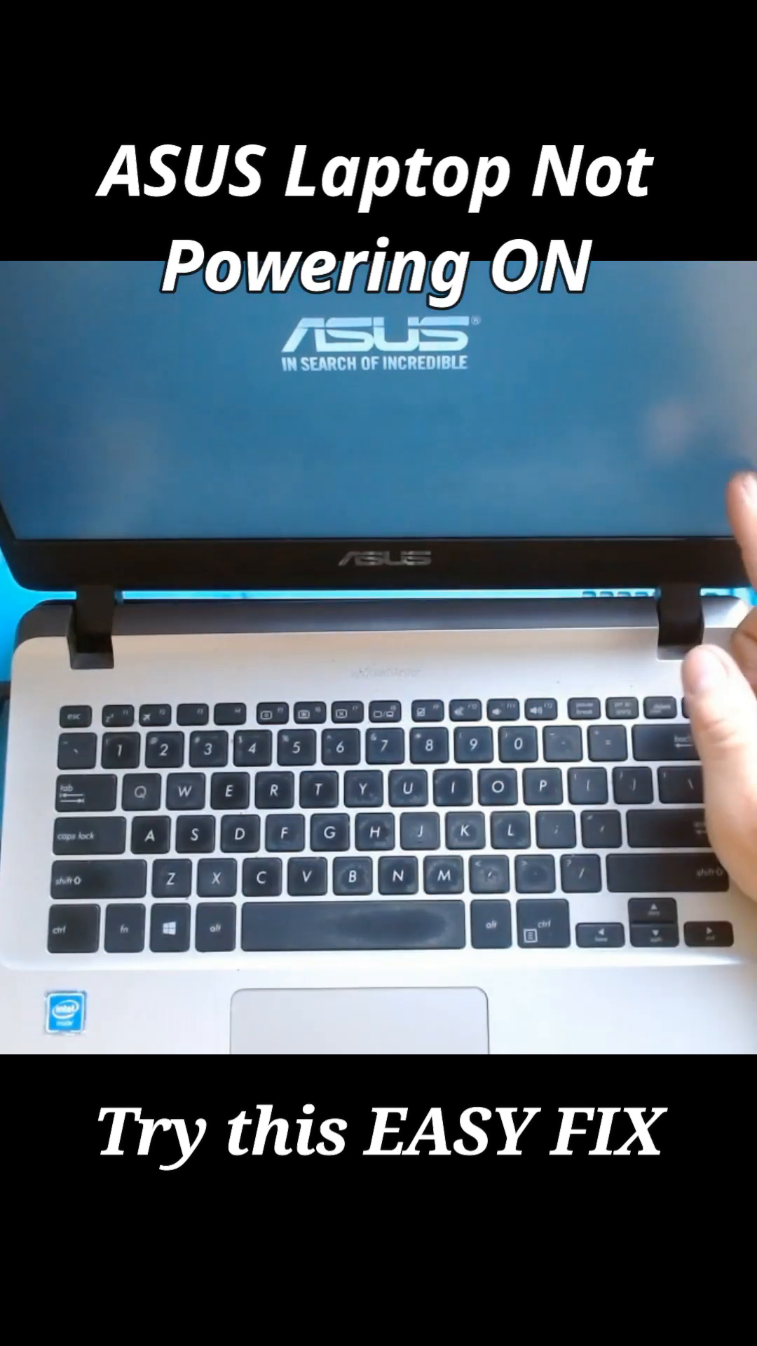